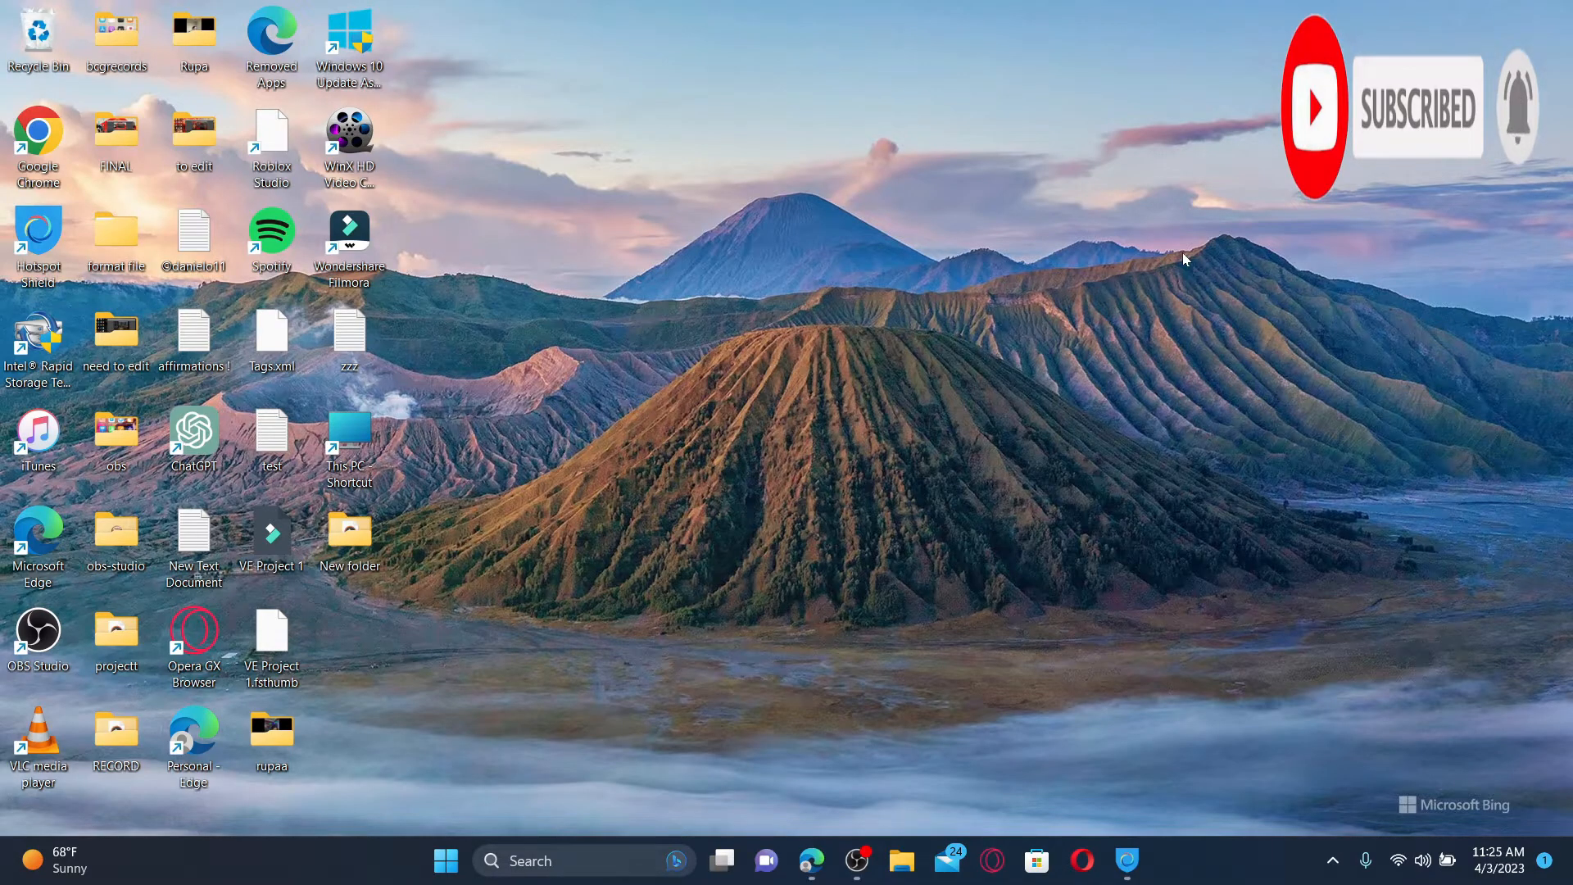
{"action": "mouse_move", "coordinate": [1137, 369]}
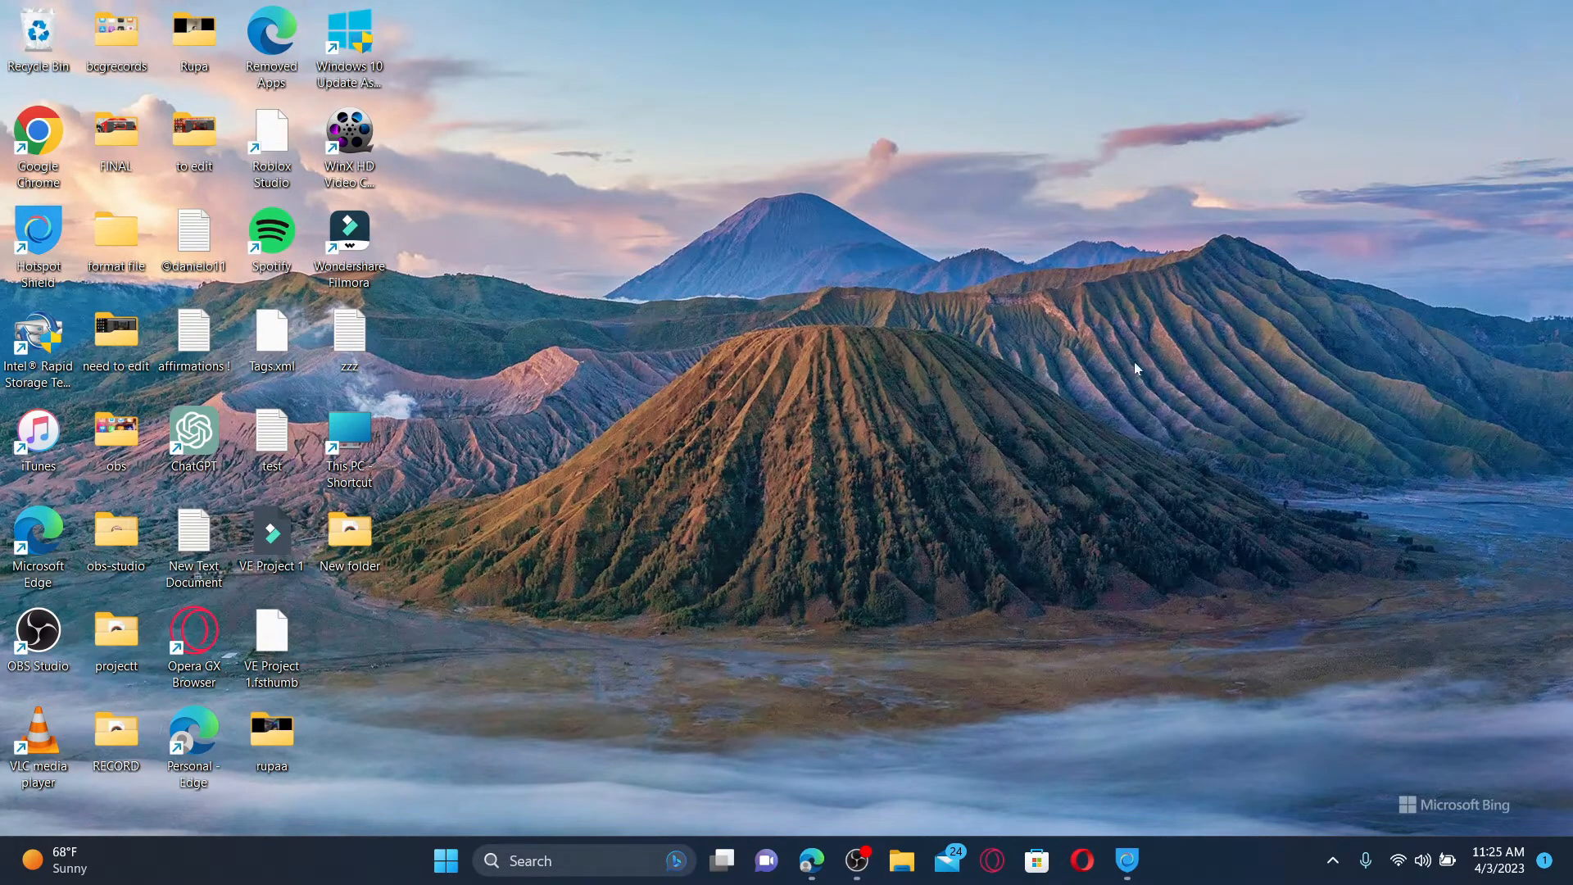
{"action": "mouse_move", "coordinate": [924, 738]}
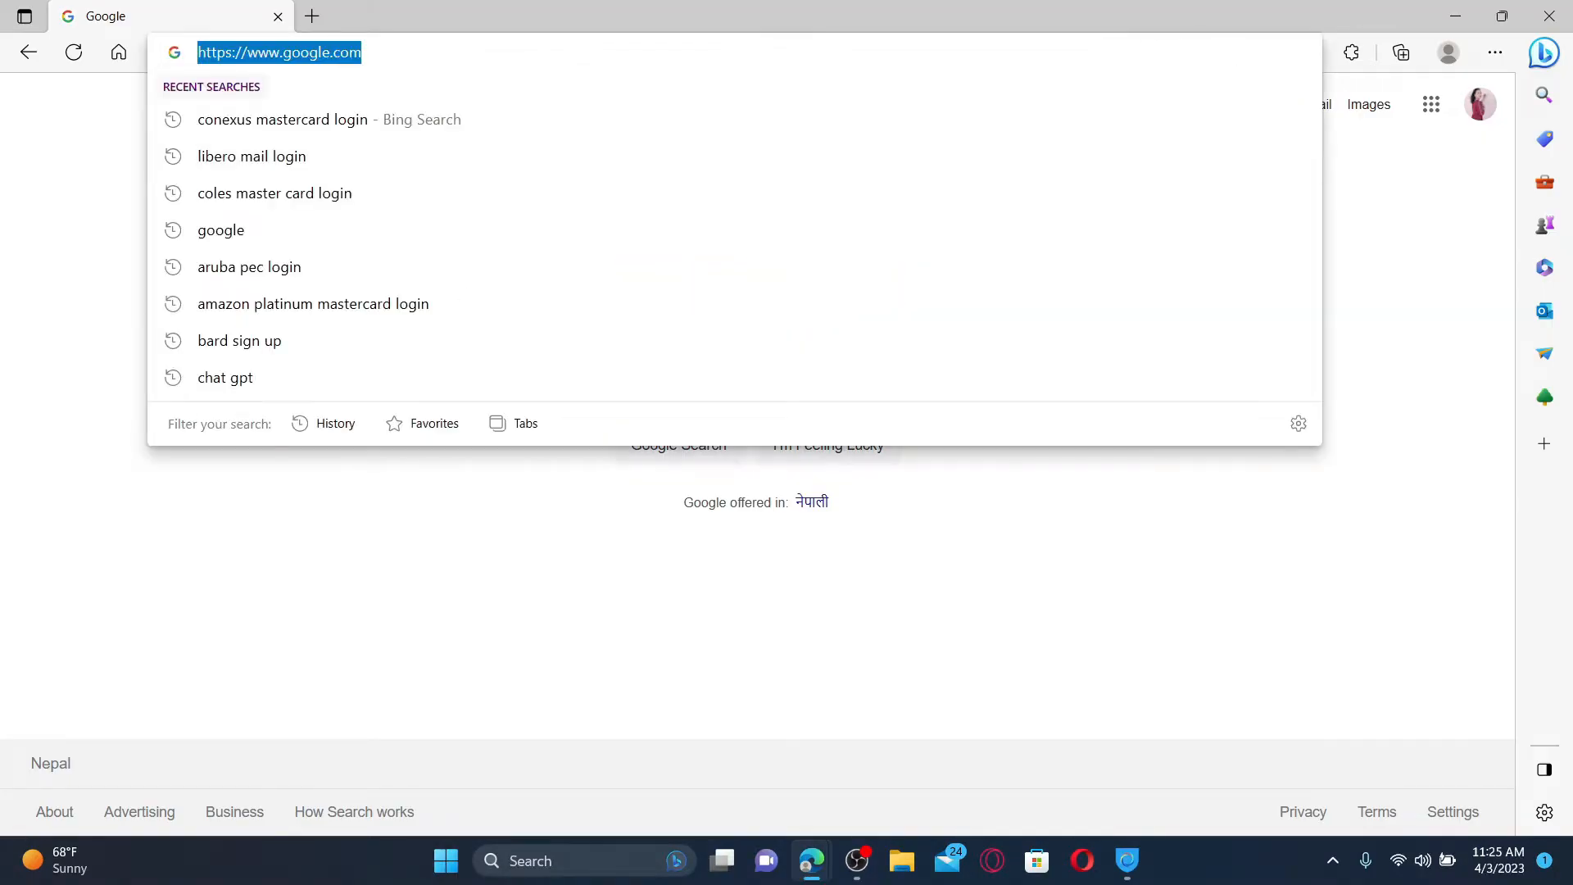
{"action": "type", "text": "www.libero.it"}
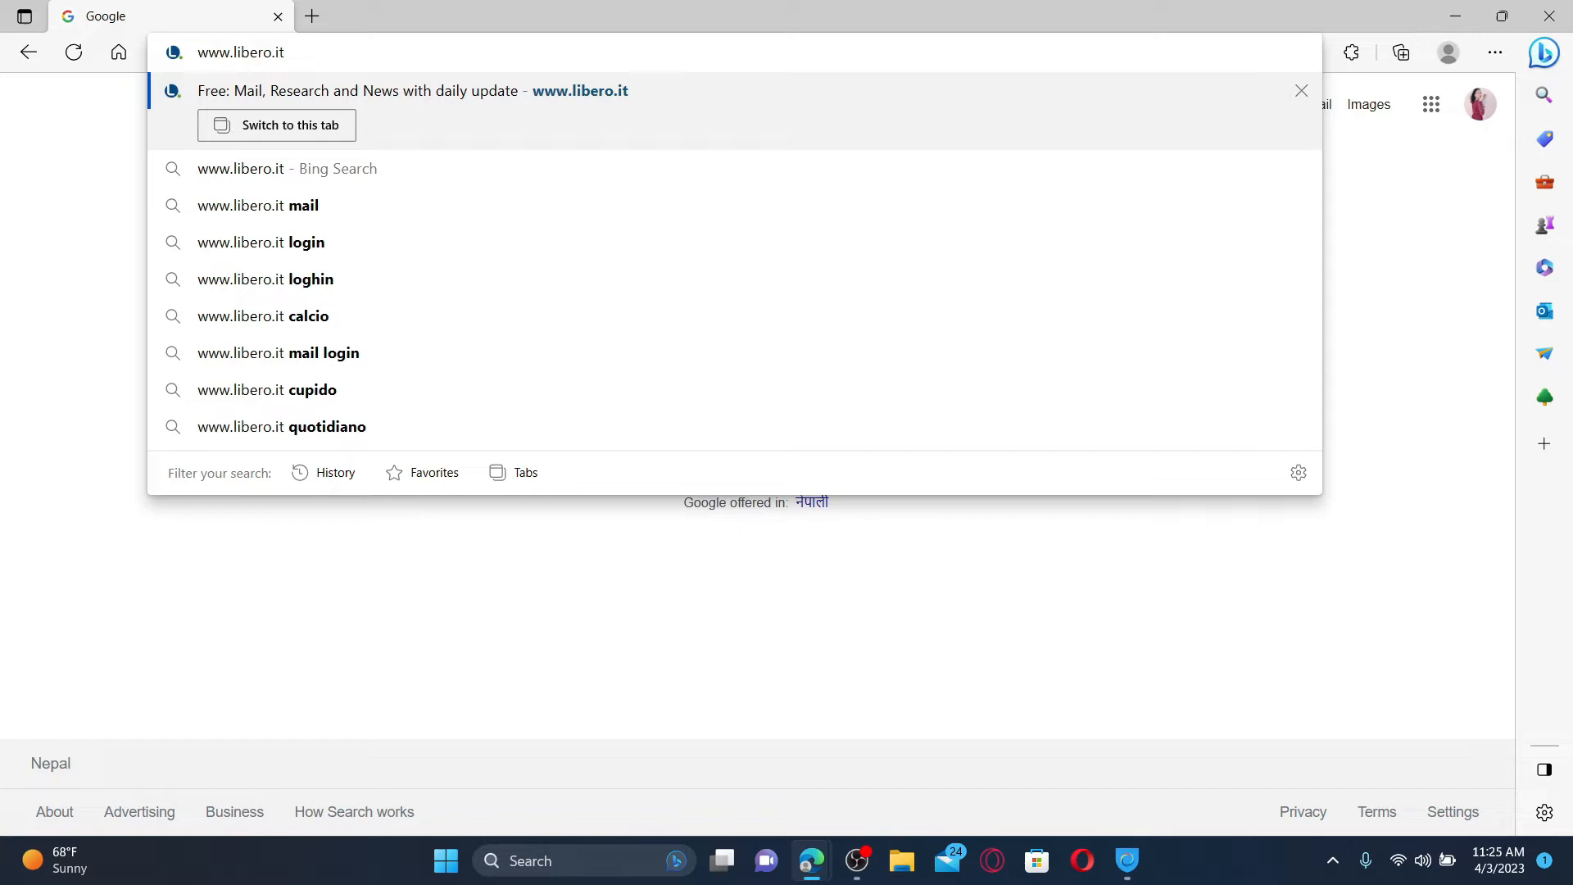
{"action": "key", "text": "Return"}
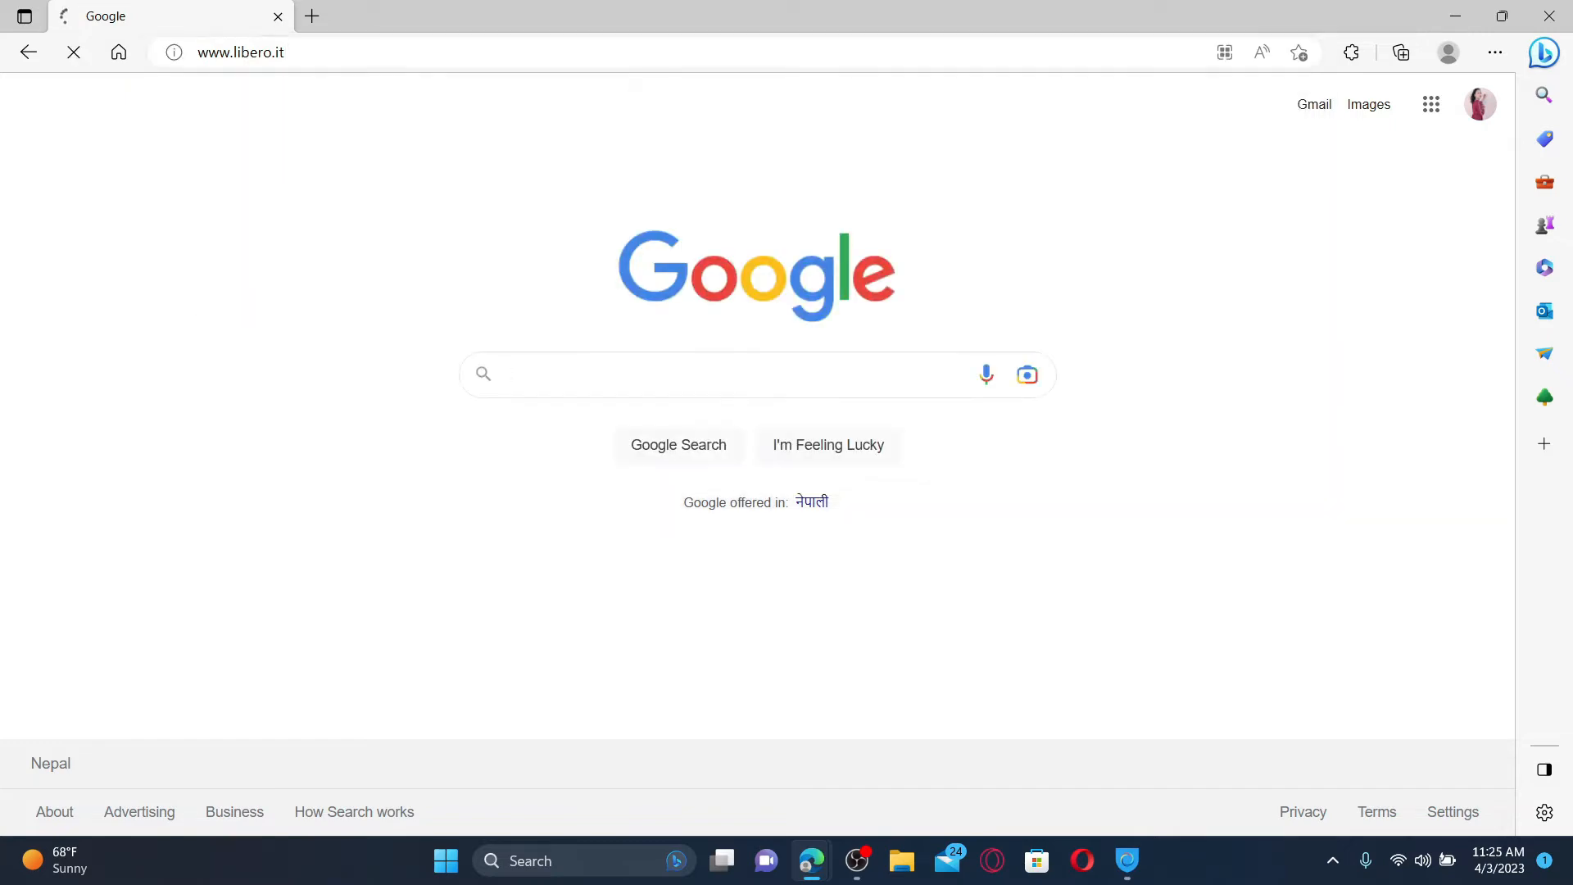
Go from libero.it via Mail login to the 'Register now' account registration form
{"action": "left_click", "coordinate": [241, 52]}
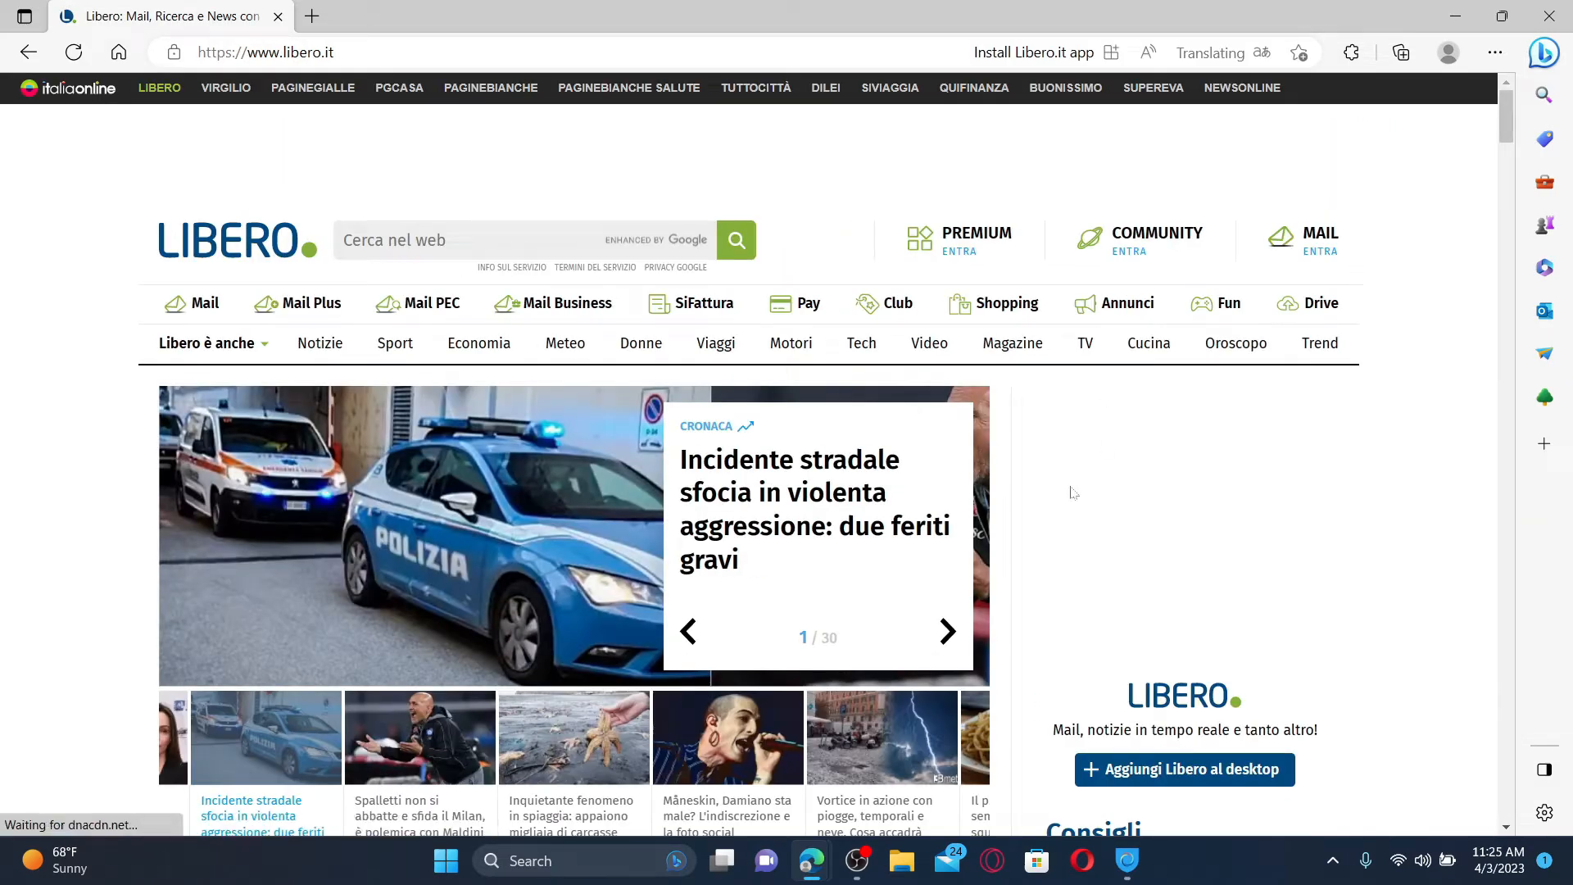
{"action": "left_click", "coordinate": [1207, 52]}
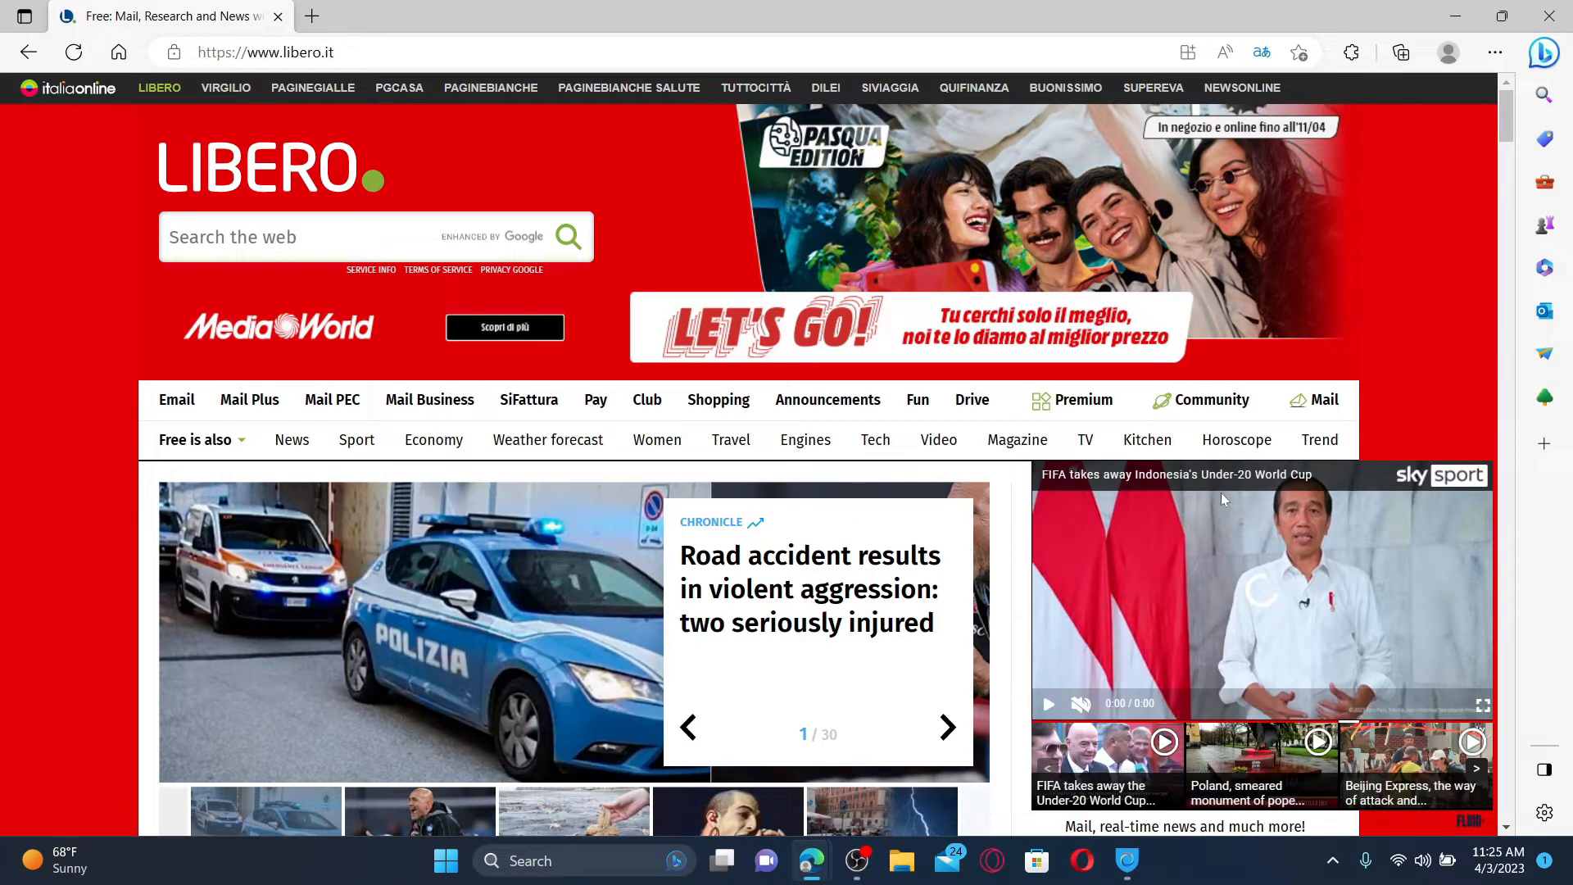
{"action": "left_click", "coordinate": [945, 726]}
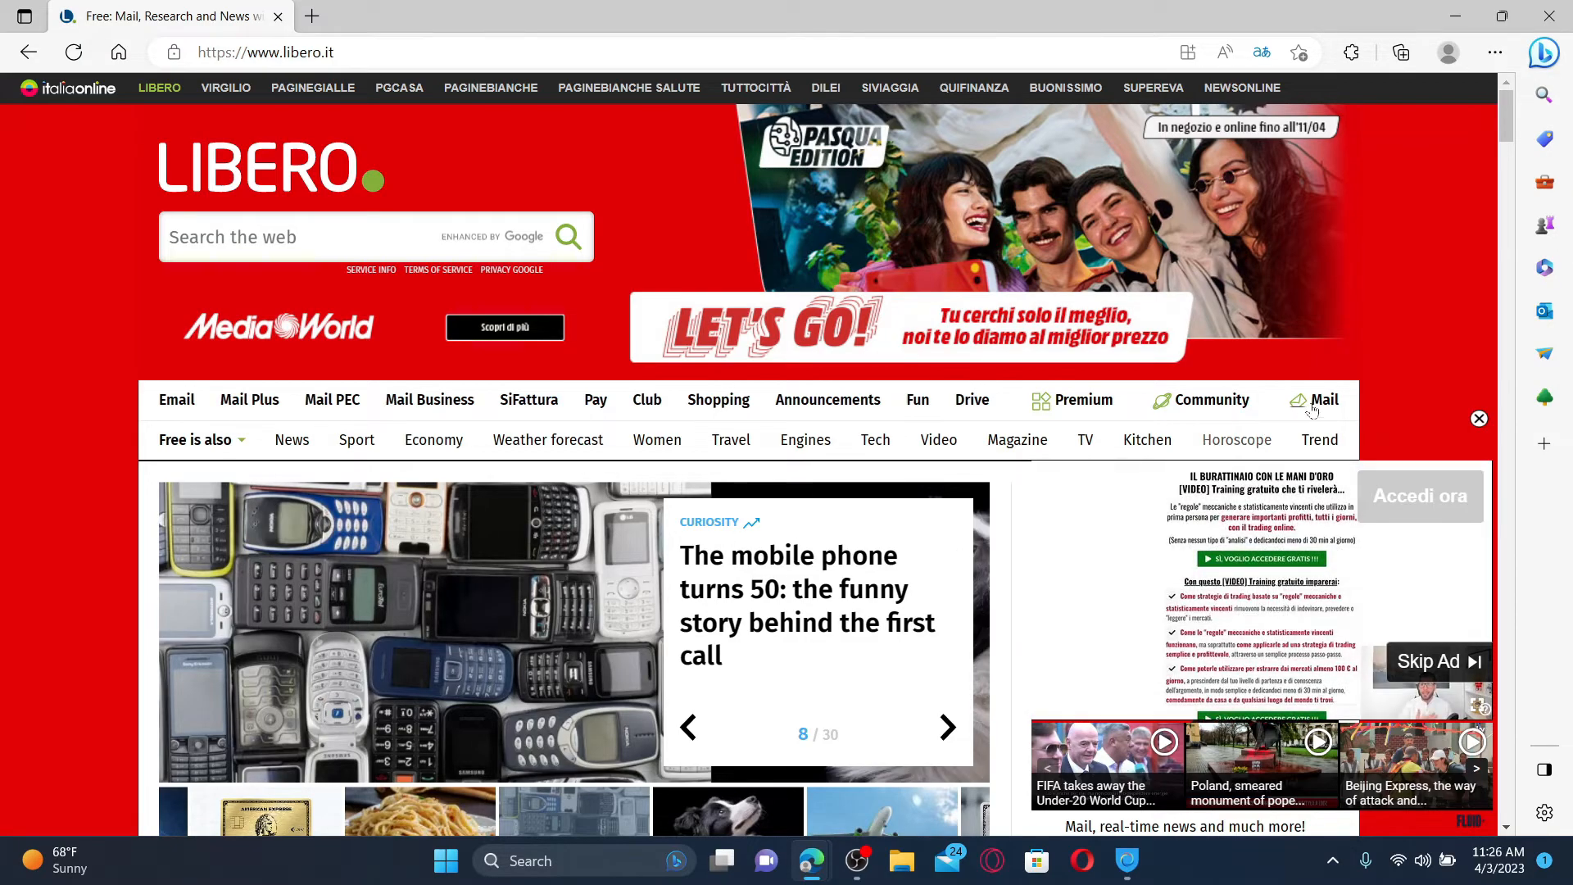
{"action": "left_click", "coordinate": [1324, 400]}
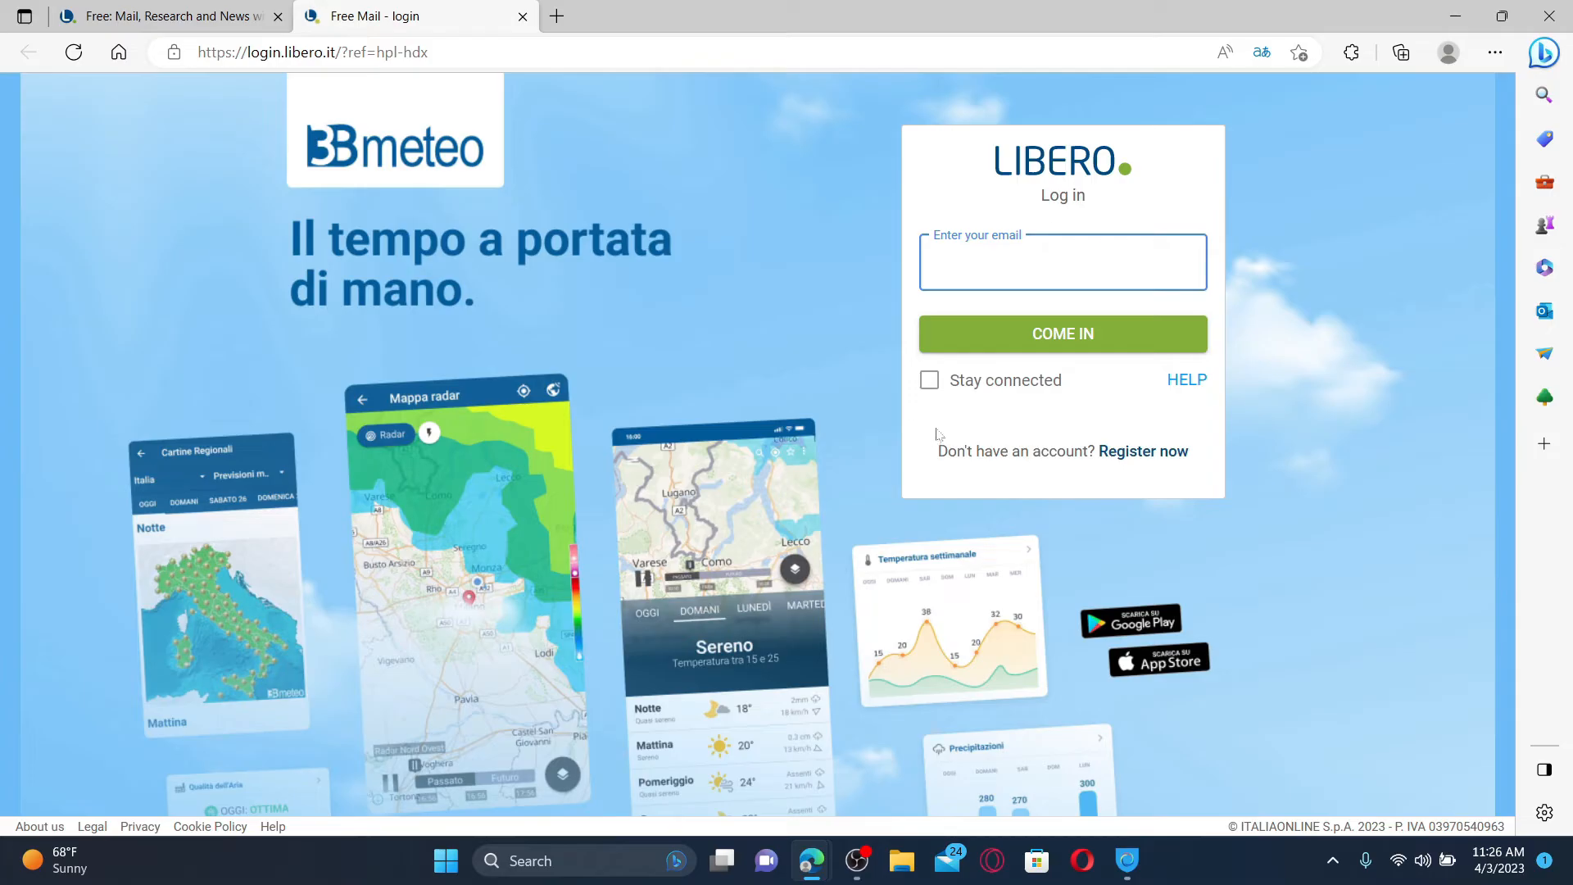
{"action": "left_click", "coordinate": [1142, 450]}
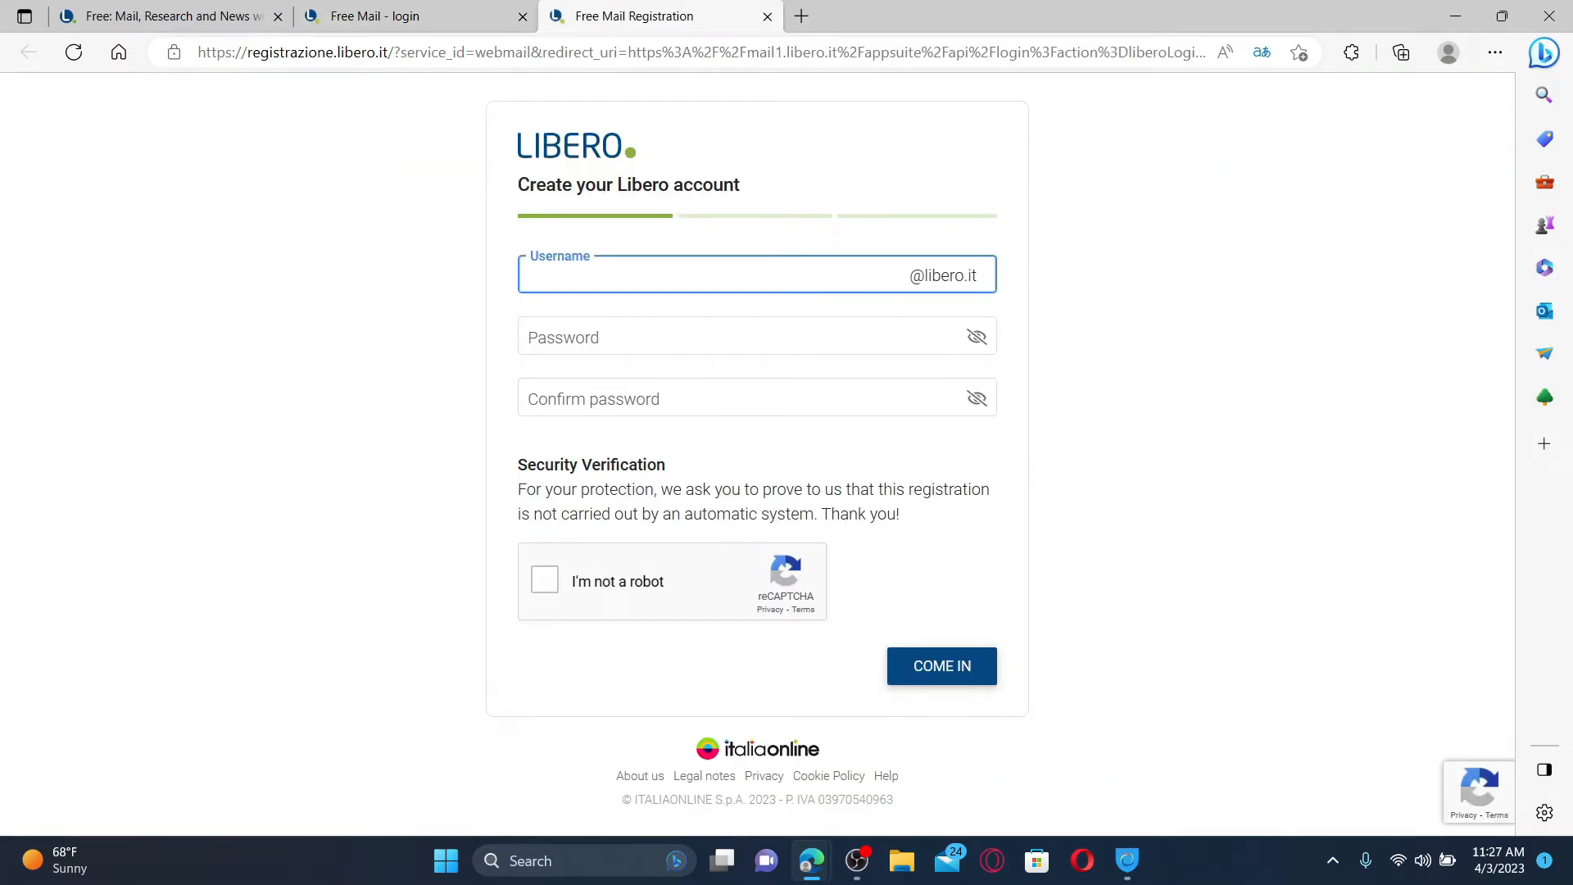
Enter the account credentials starting with 'Rupa', pass 'I'm not a robot' and continue with COME IN
{"action": "type", "text": "Rupa"}
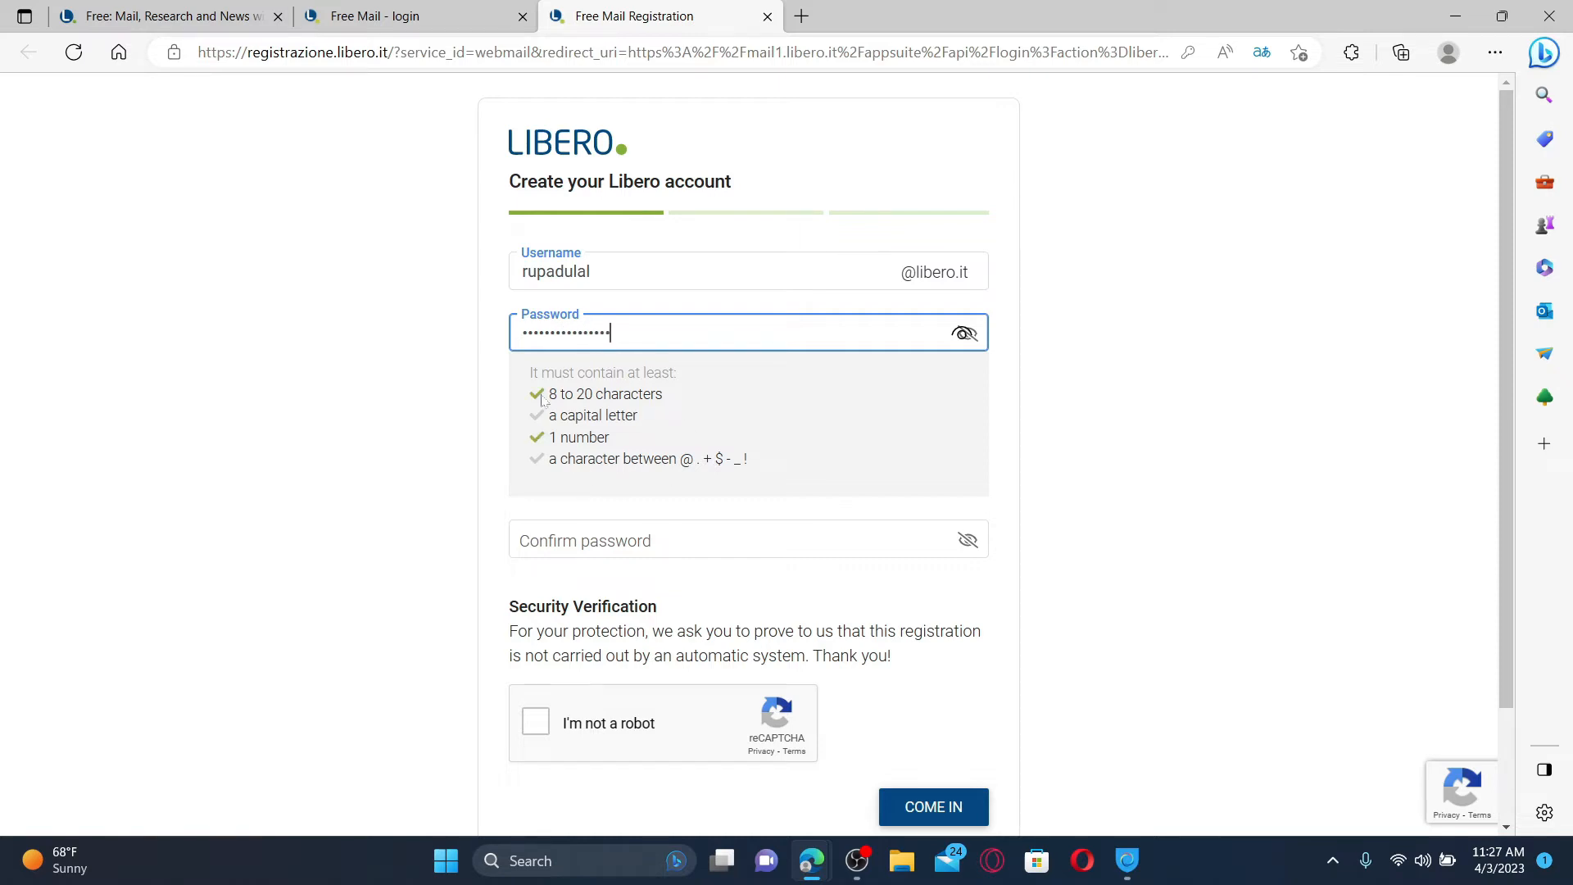
{"action": "mouse_move", "coordinate": [586, 480]}
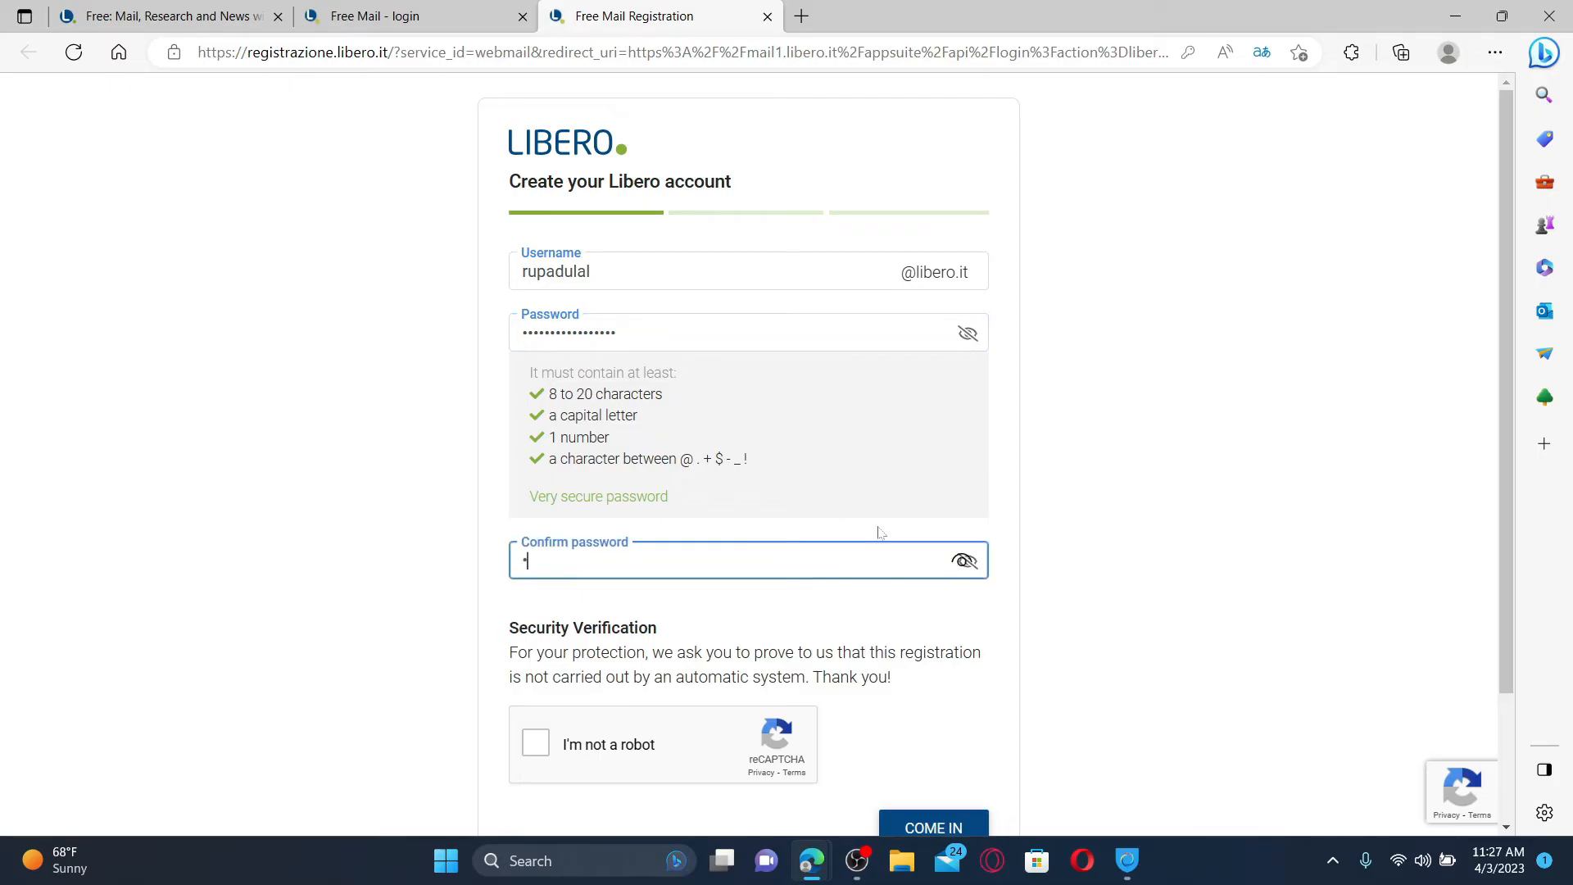
{"action": "scroll", "scroll_direction": "down", "scroll_amount": 3}
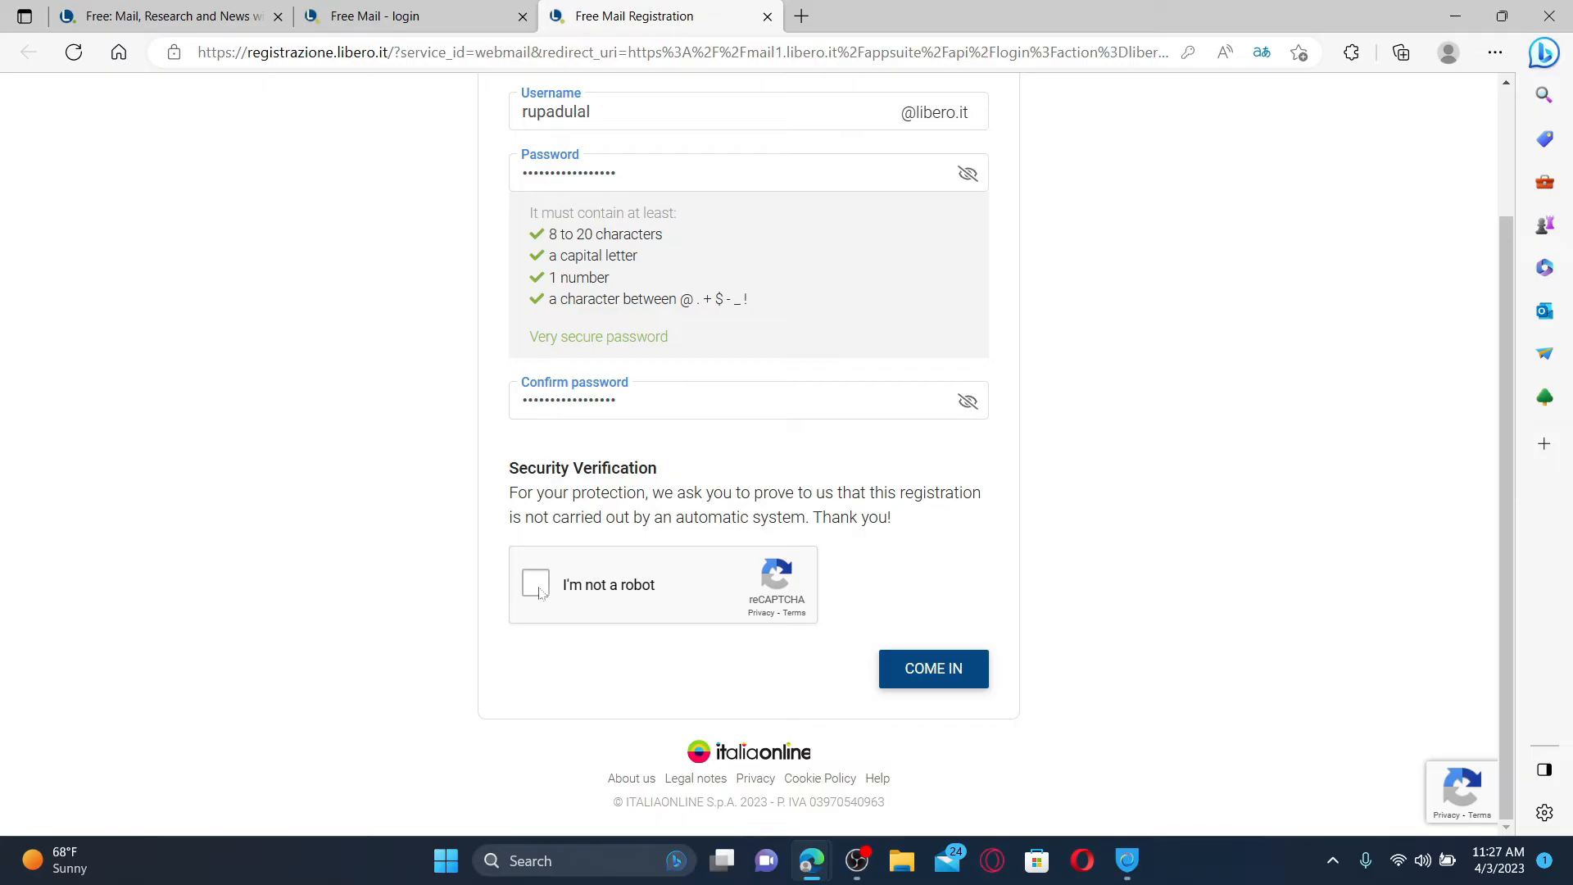
{"action": "left_click", "coordinate": [534, 583]}
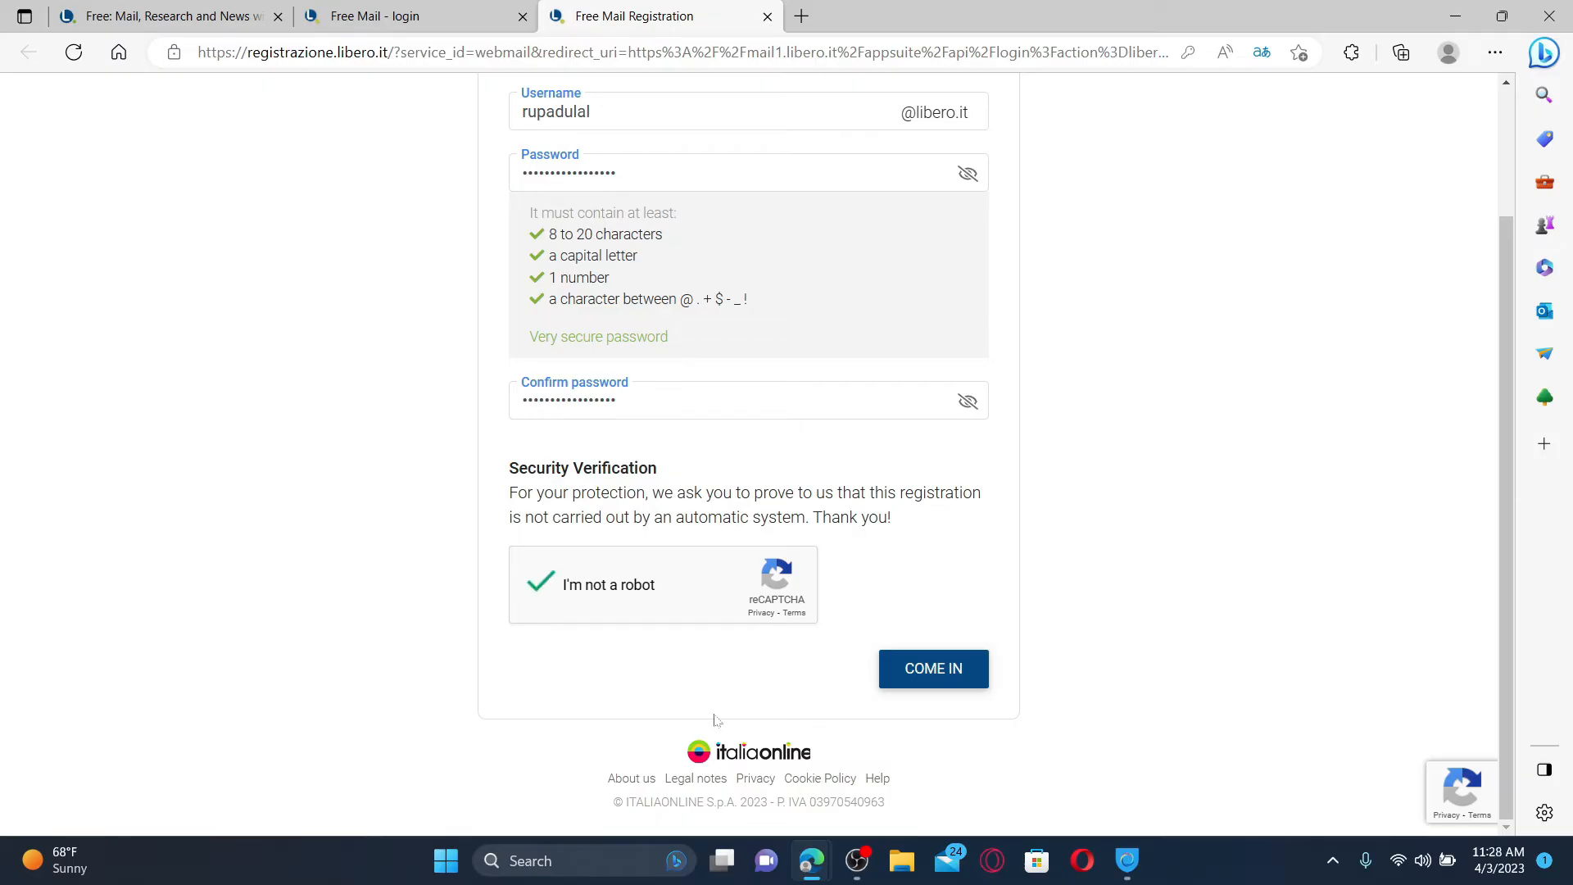
{"action": "left_click", "coordinate": [932, 668]}
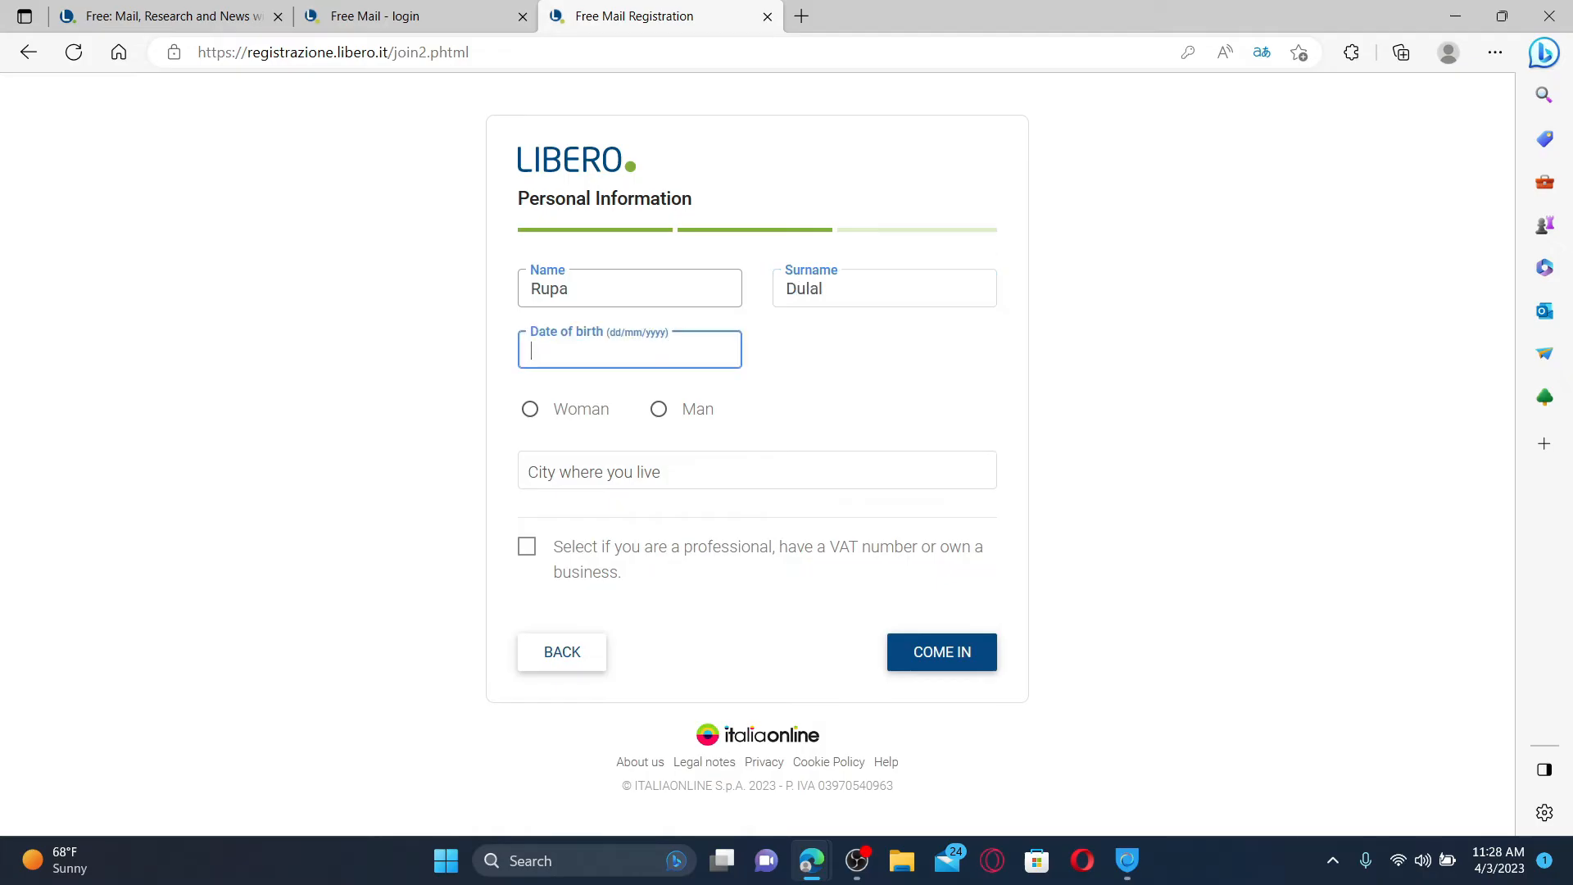
{"action": "type", "text": "15/04/1994"}
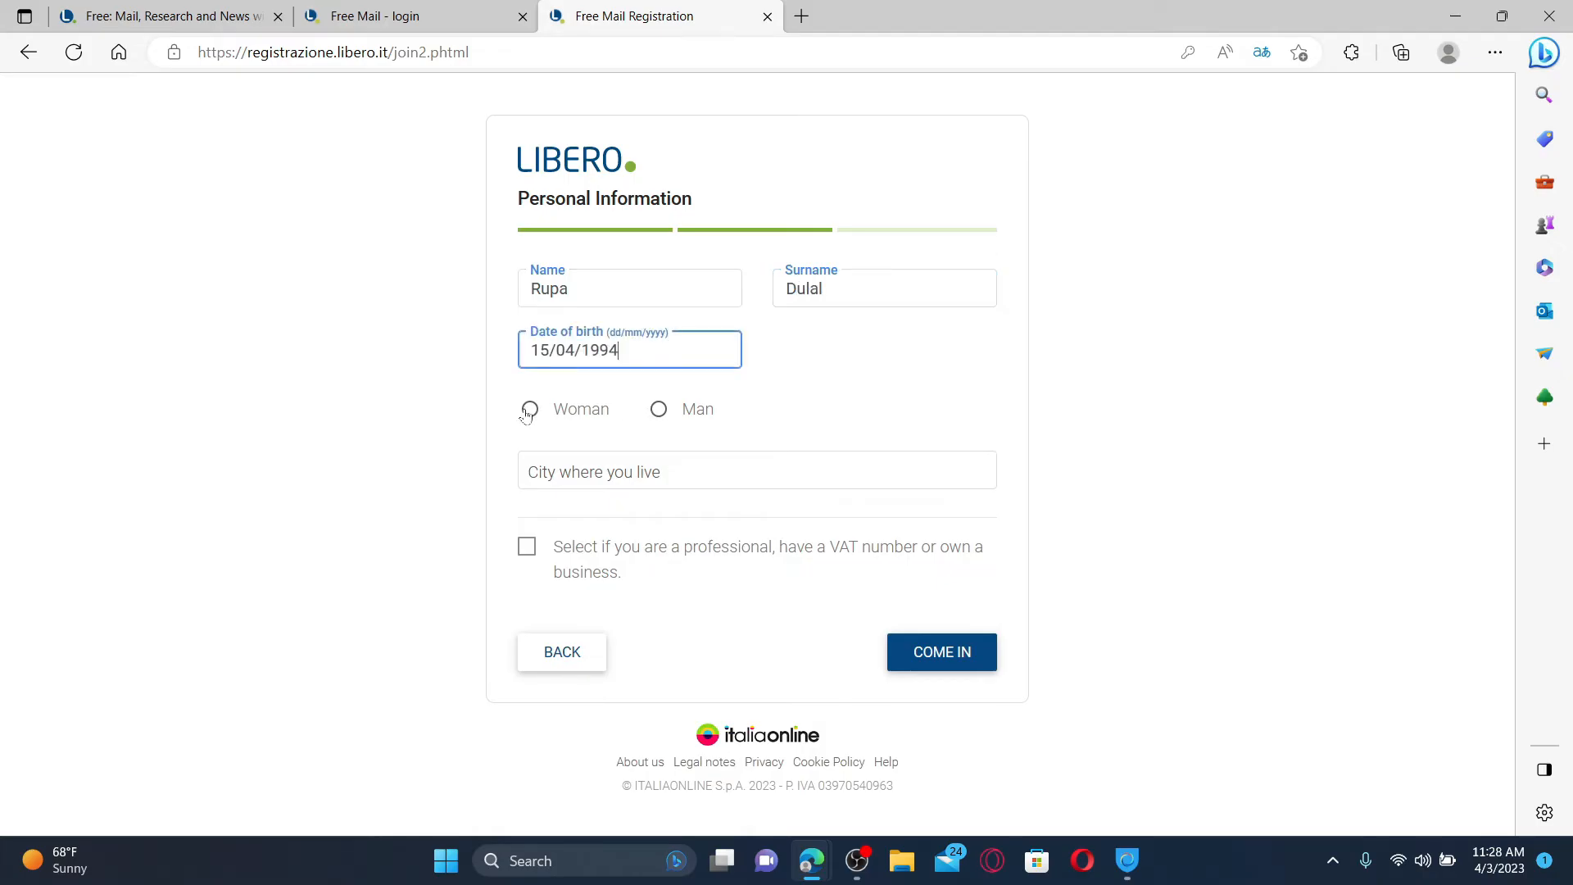
{"action": "left_click", "coordinate": [529, 408]}
{"action": "type", "text": "Mussomeli, Caltanissetta(CL), 93014"}
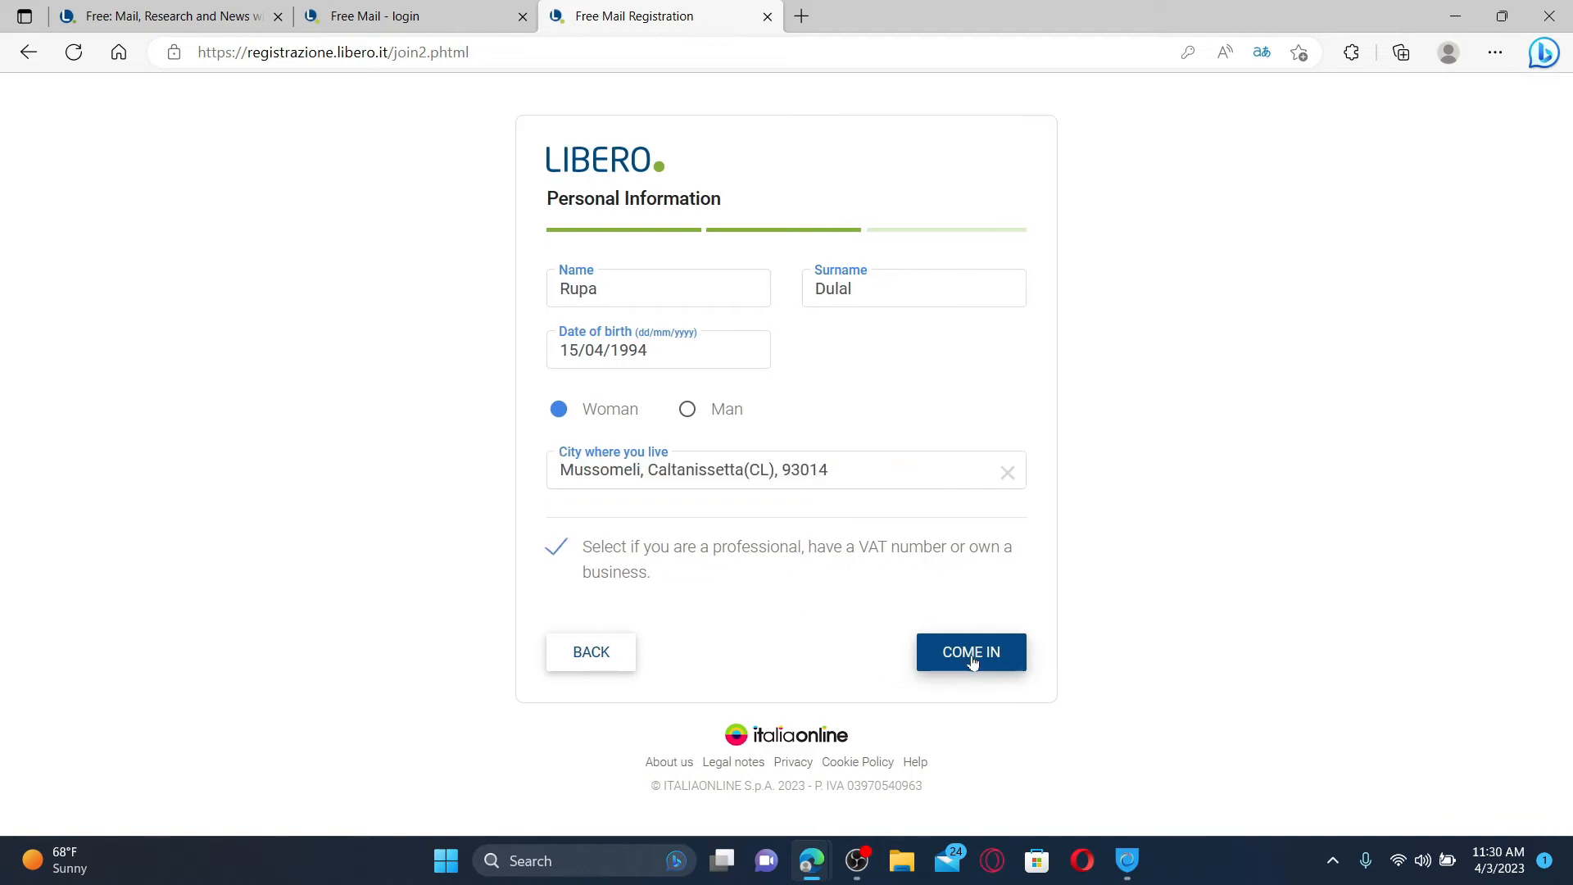
{"action": "left_click", "coordinate": [968, 650]}
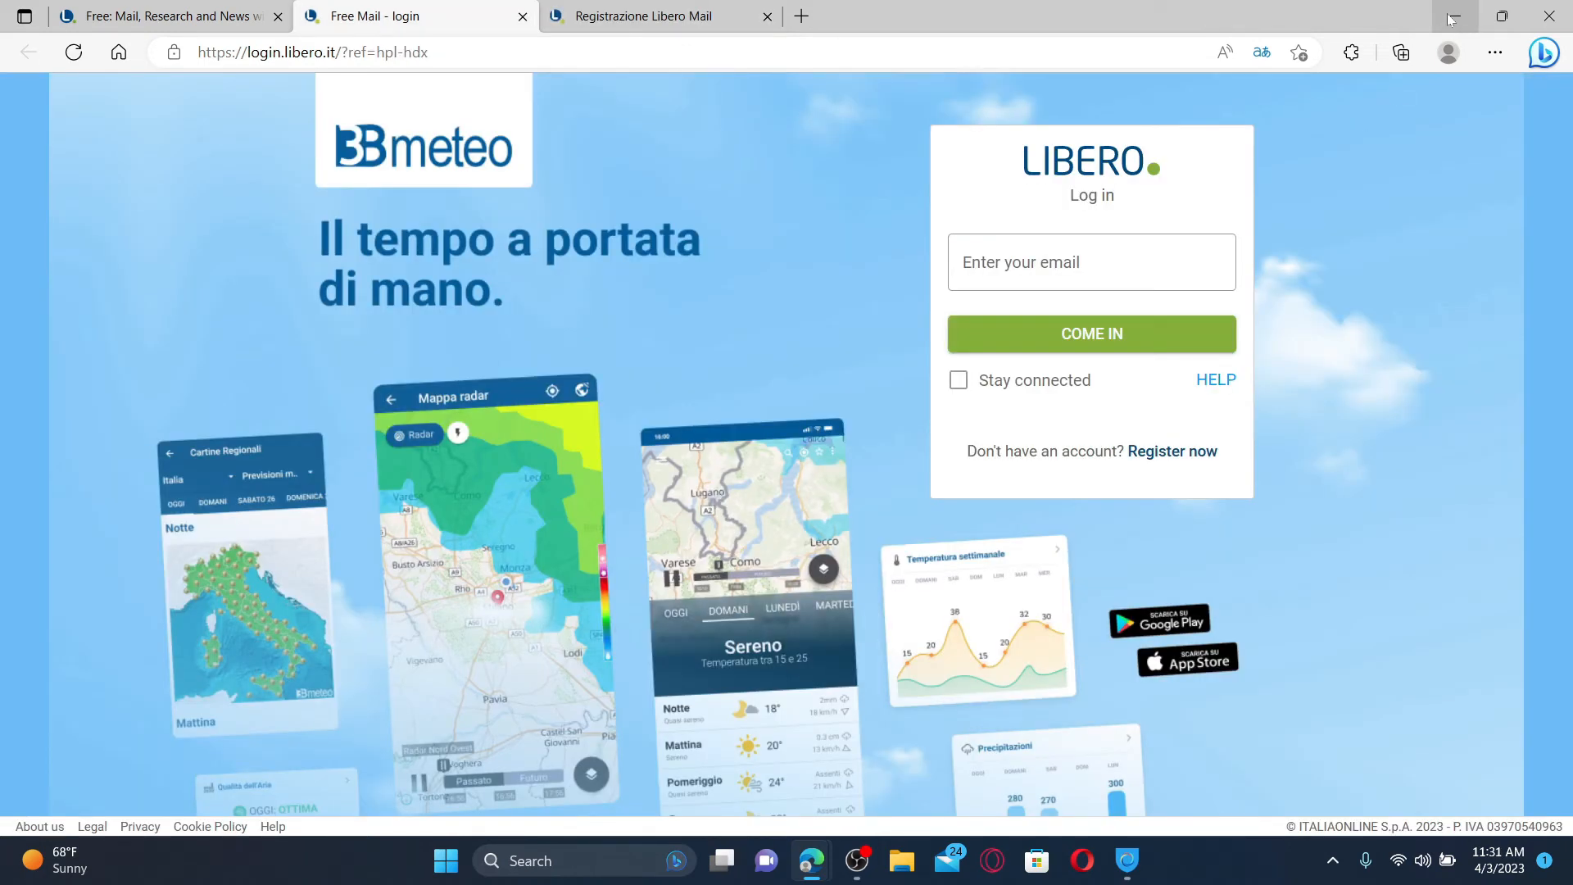